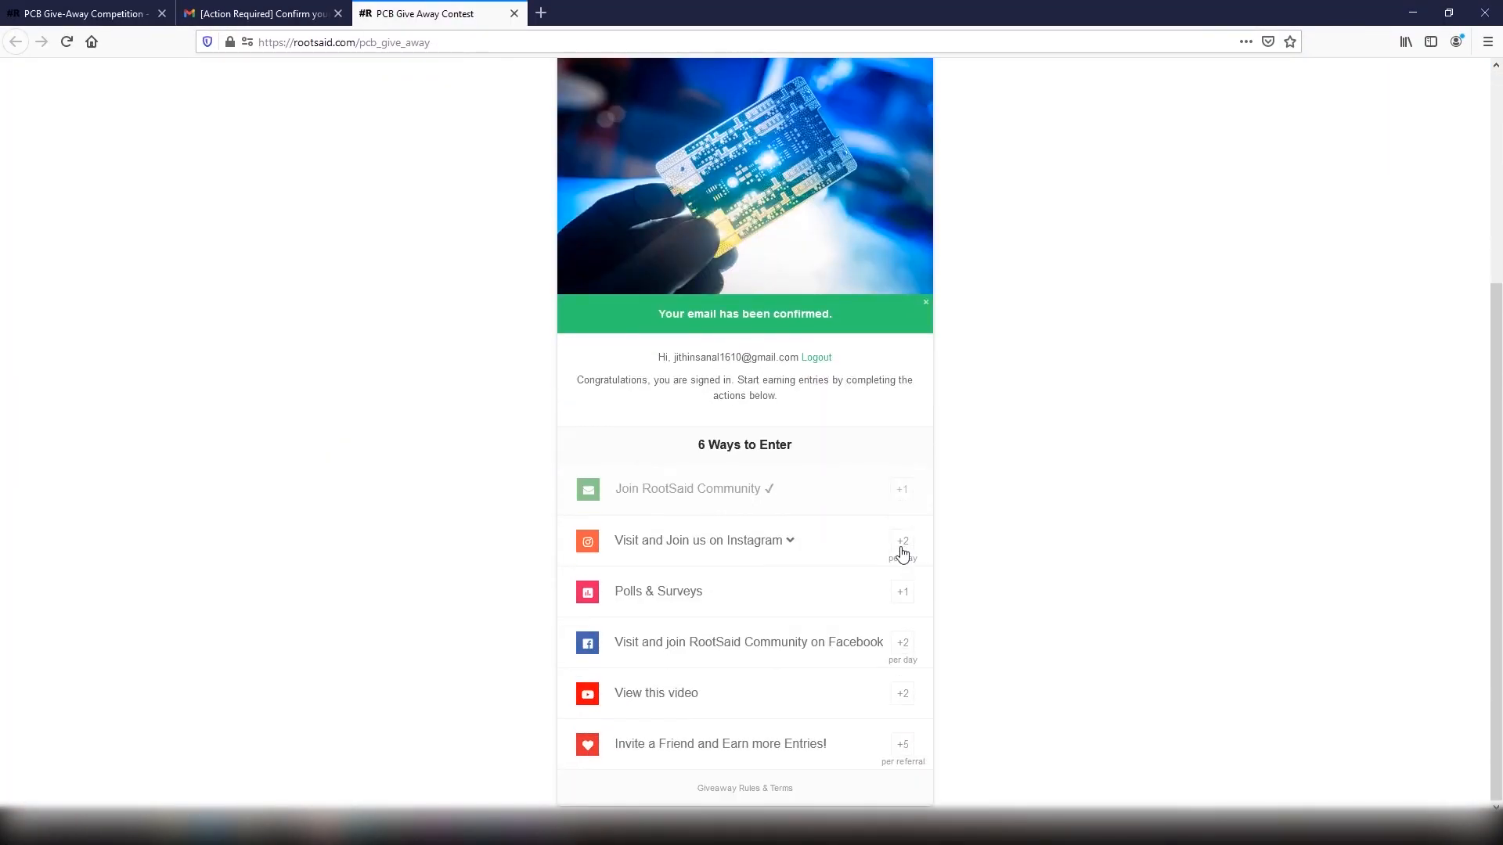
mouse_move(685, 528)
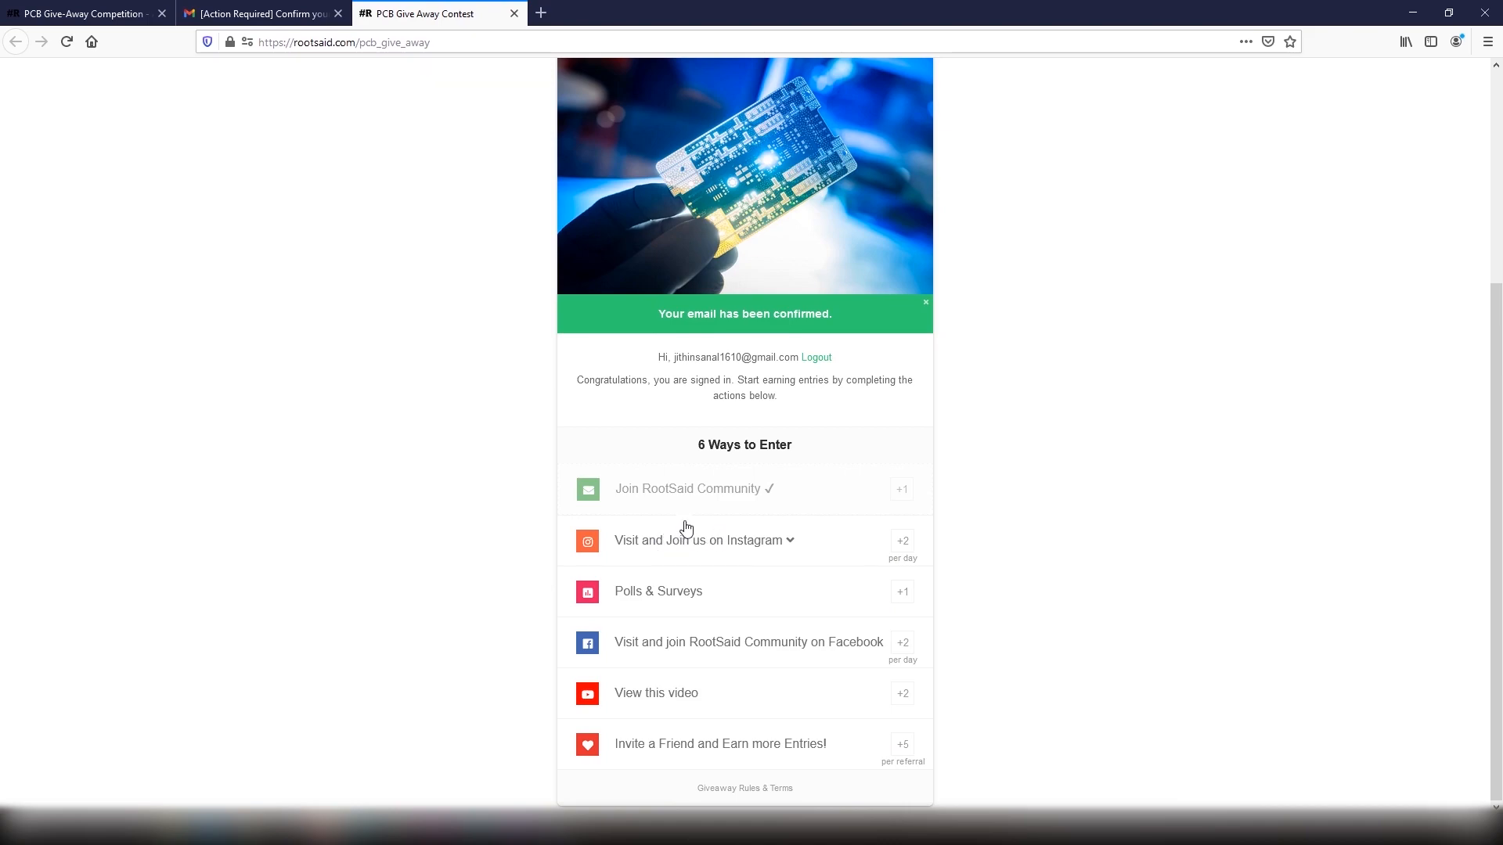
Claim the Instagram entry and submit Arduino as the favourite poll answer
click(703, 540)
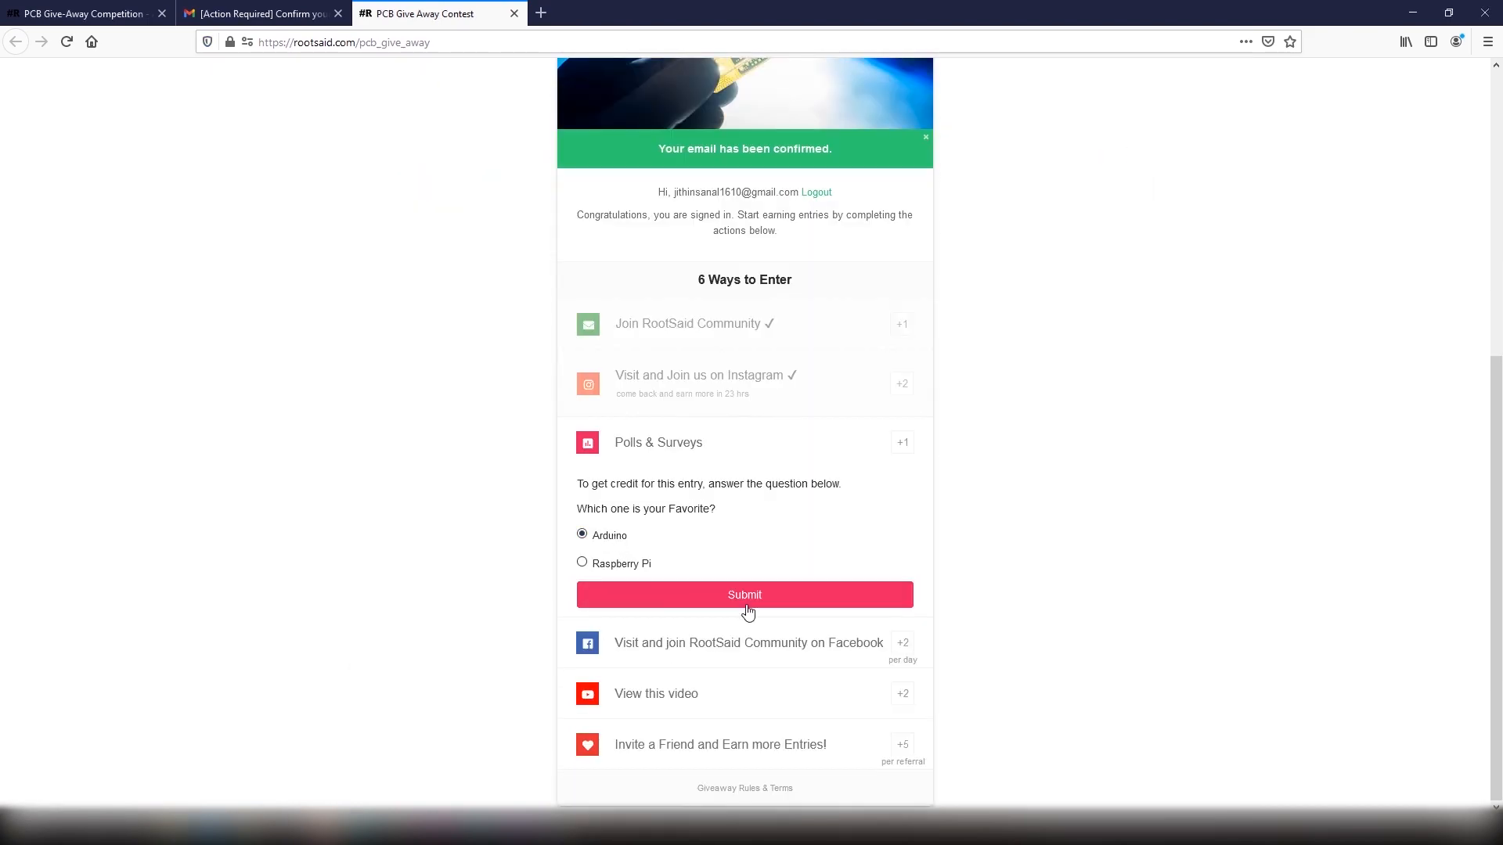
click(745, 595)
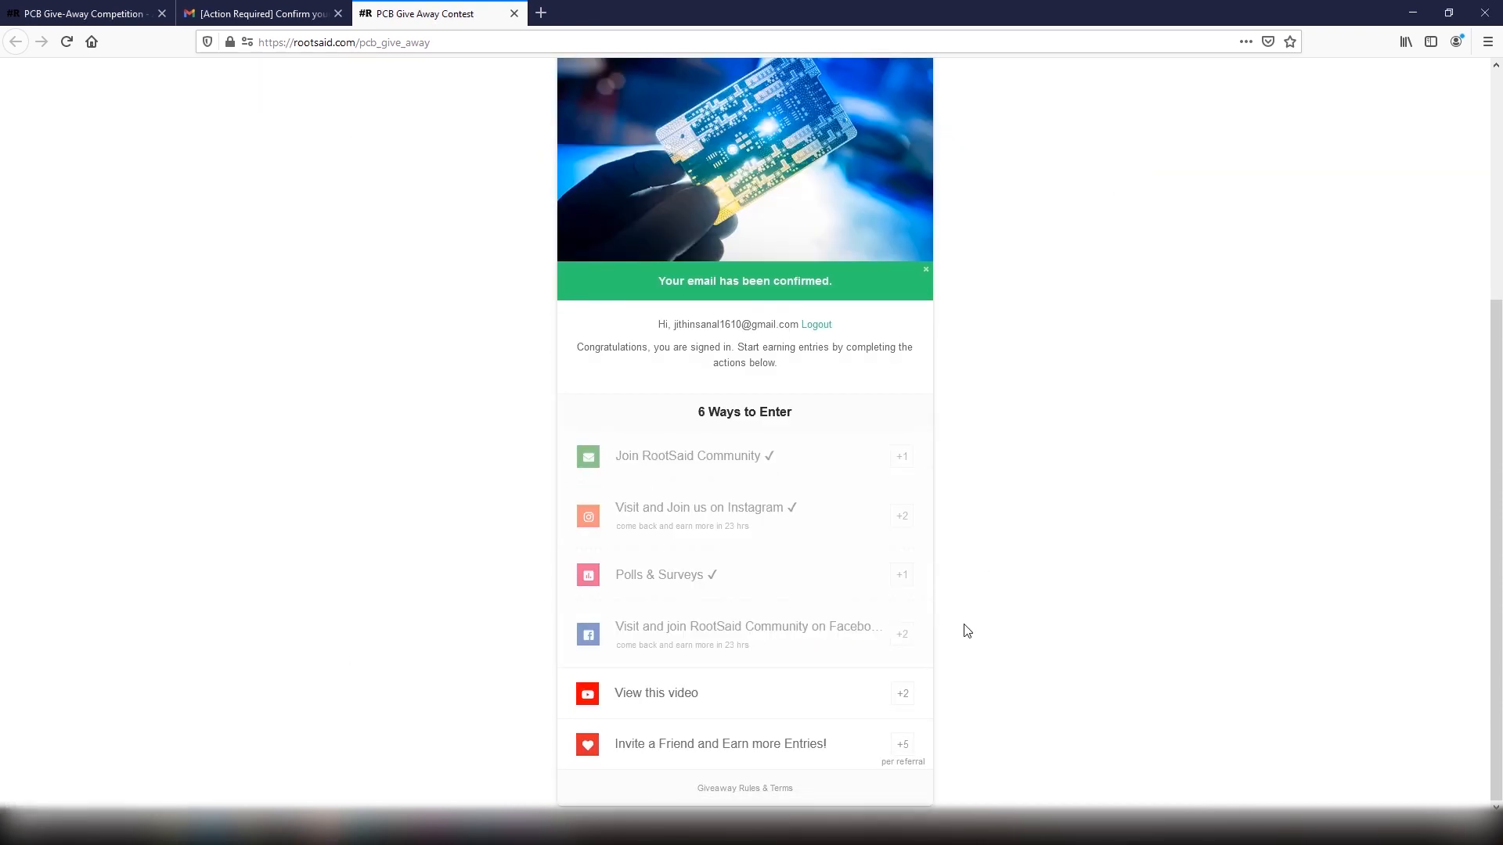